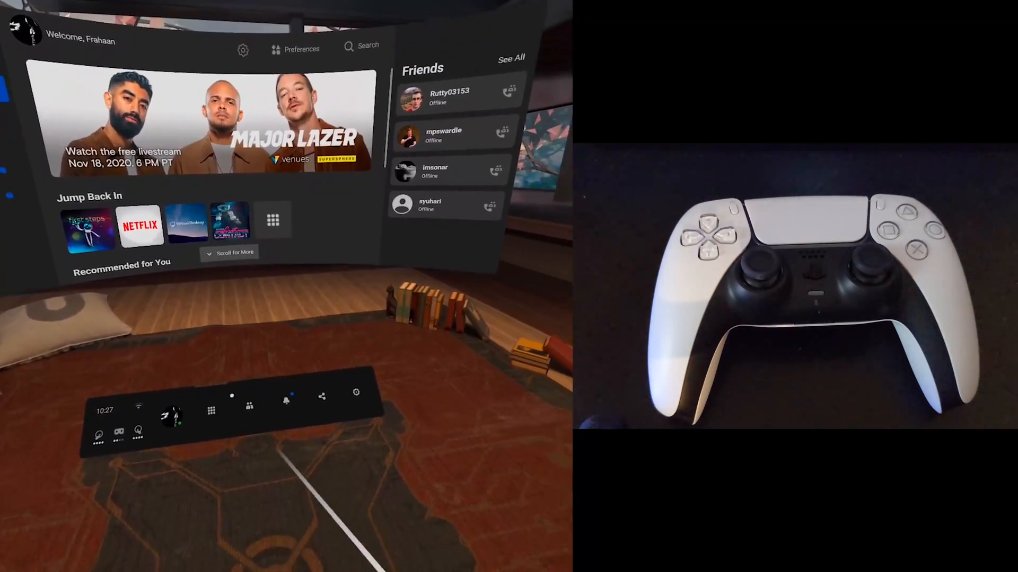
# Step: Open Settings to the Experimental Features page, showing 90Hz Refresh Rate enabled
pyautogui.click(356, 392)
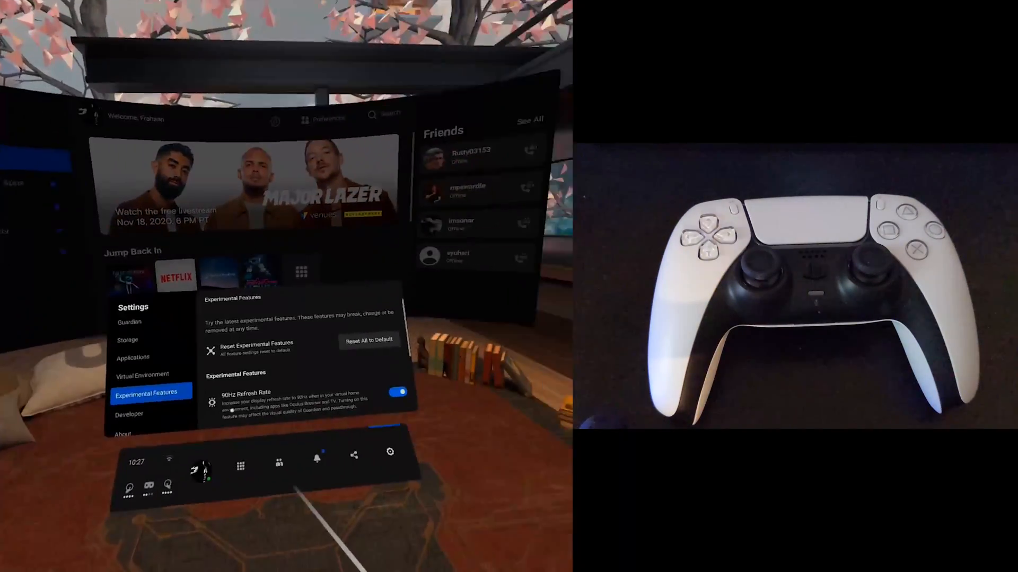